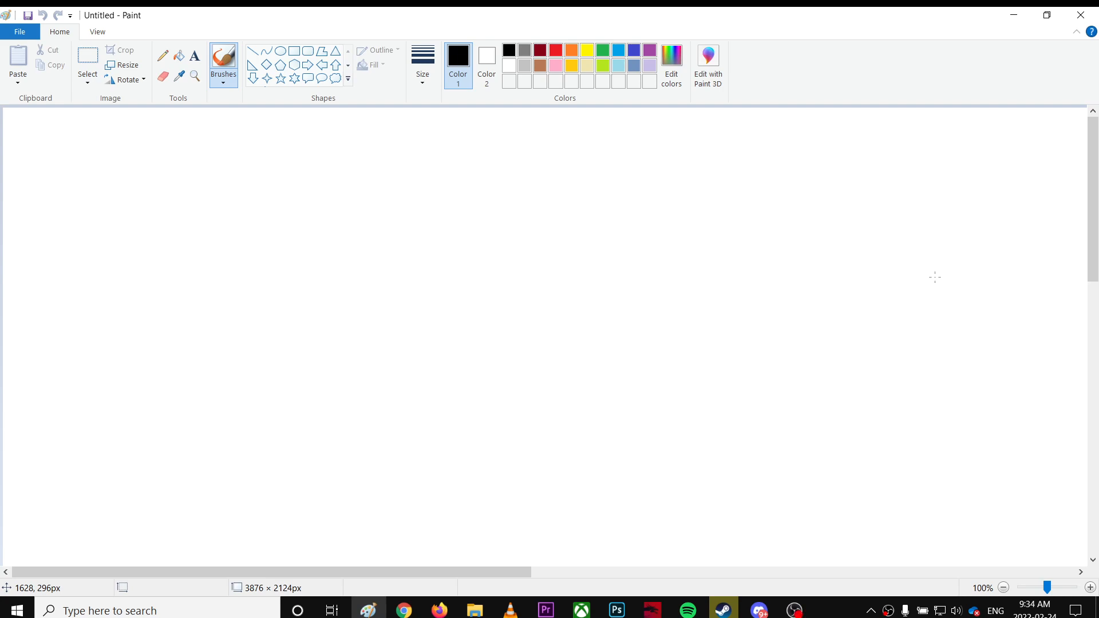
{"action": "mouse_move", "coordinate": [1014, 359]}
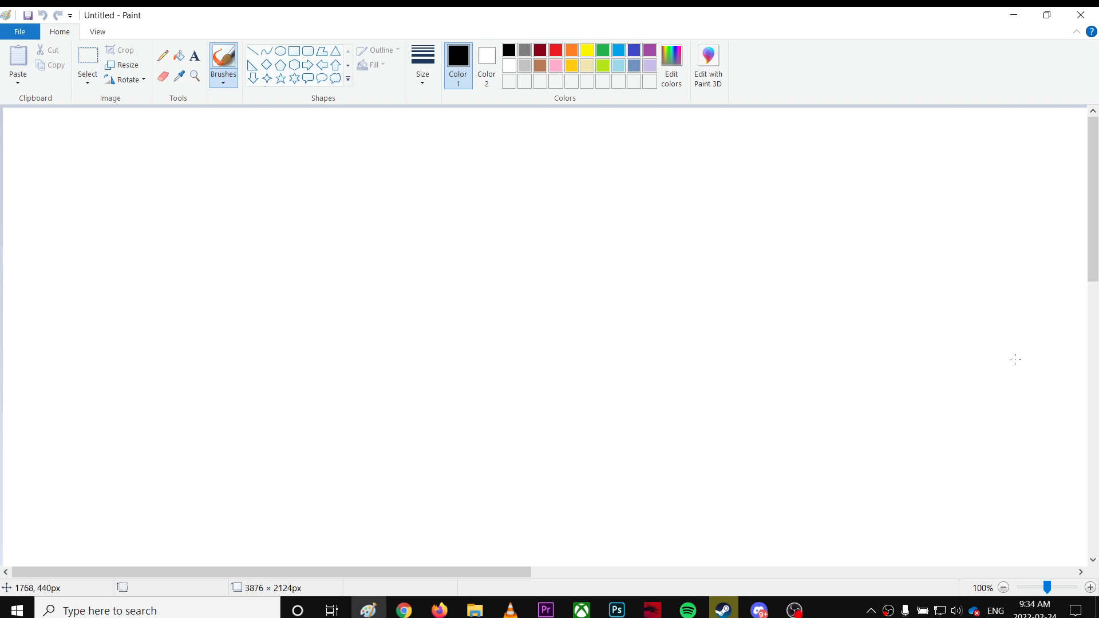
{"action": "mouse_move", "coordinate": [760, 564]}
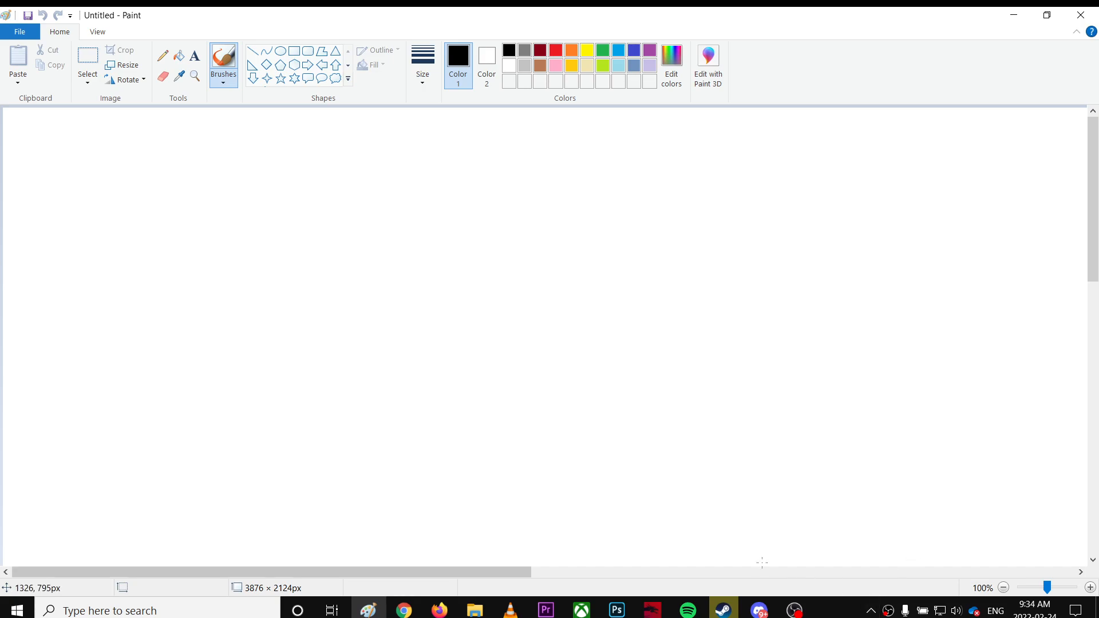
Step: Review ELDEN RING's properties in Steam, checking the Local Files options, then close them
{"action": "left_click", "coordinate": [723, 609]}
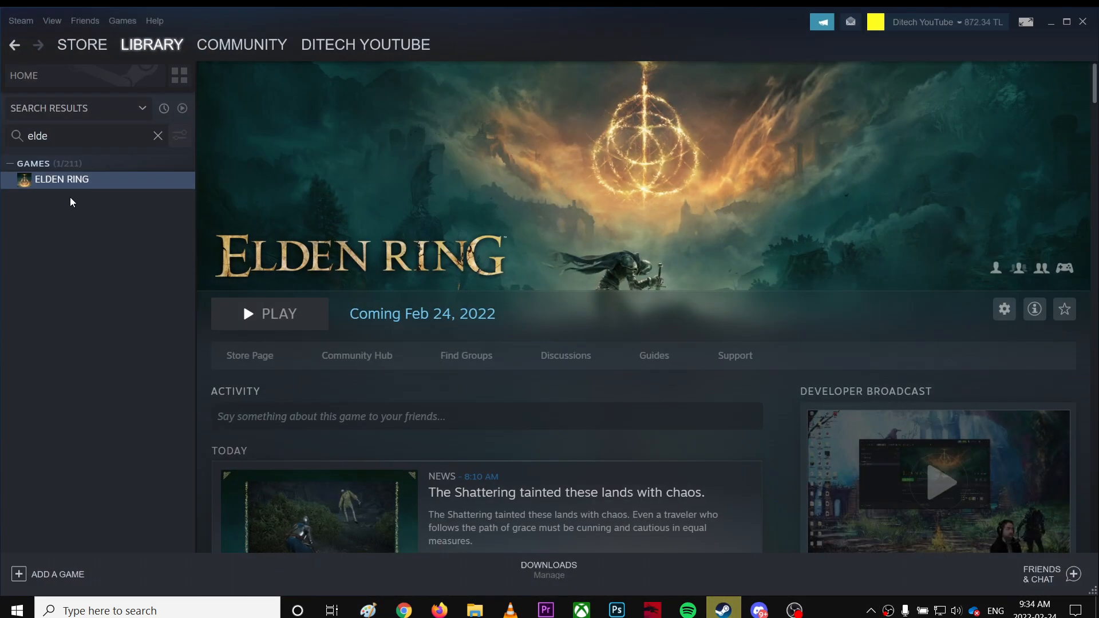
{"action": "left_click", "coordinate": [1004, 310]}
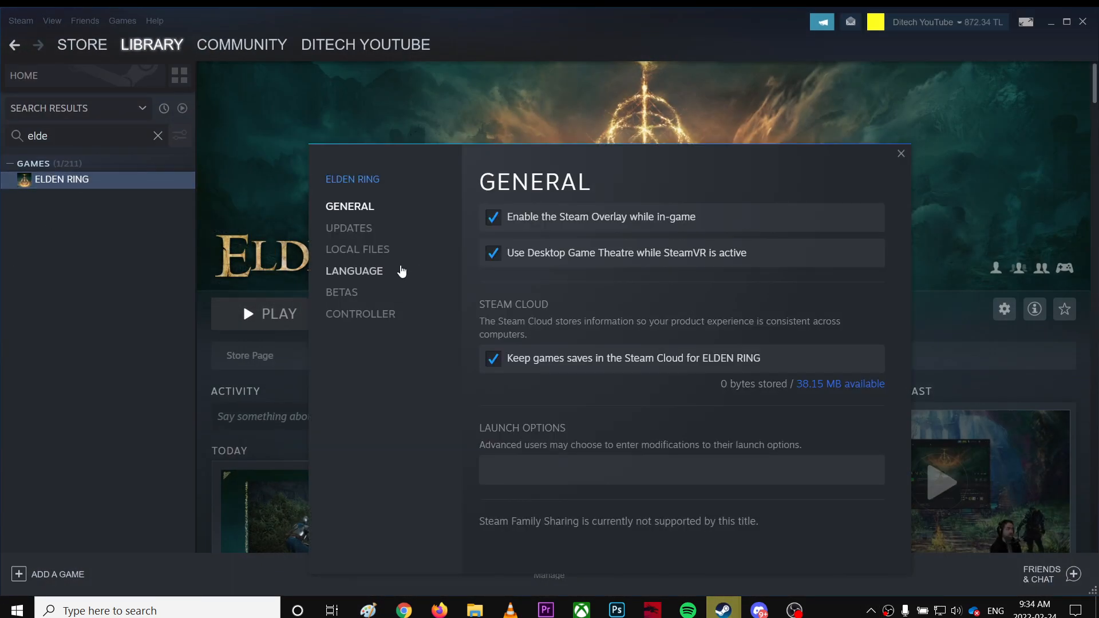
{"action": "left_click", "coordinate": [357, 250]}
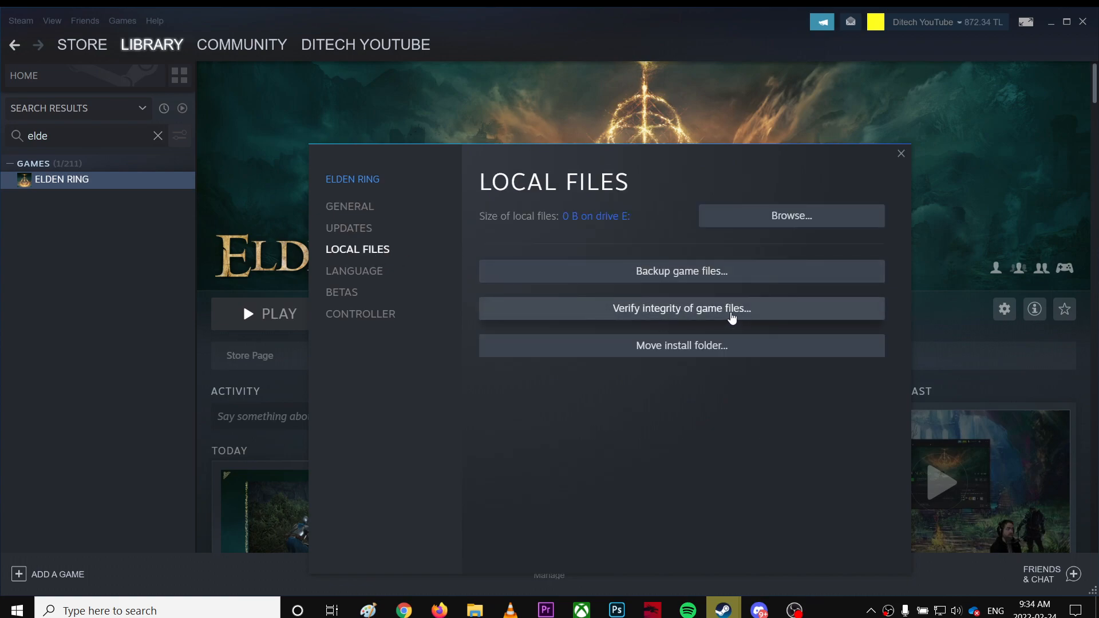
{"action": "mouse_move", "coordinate": [896, 153]}
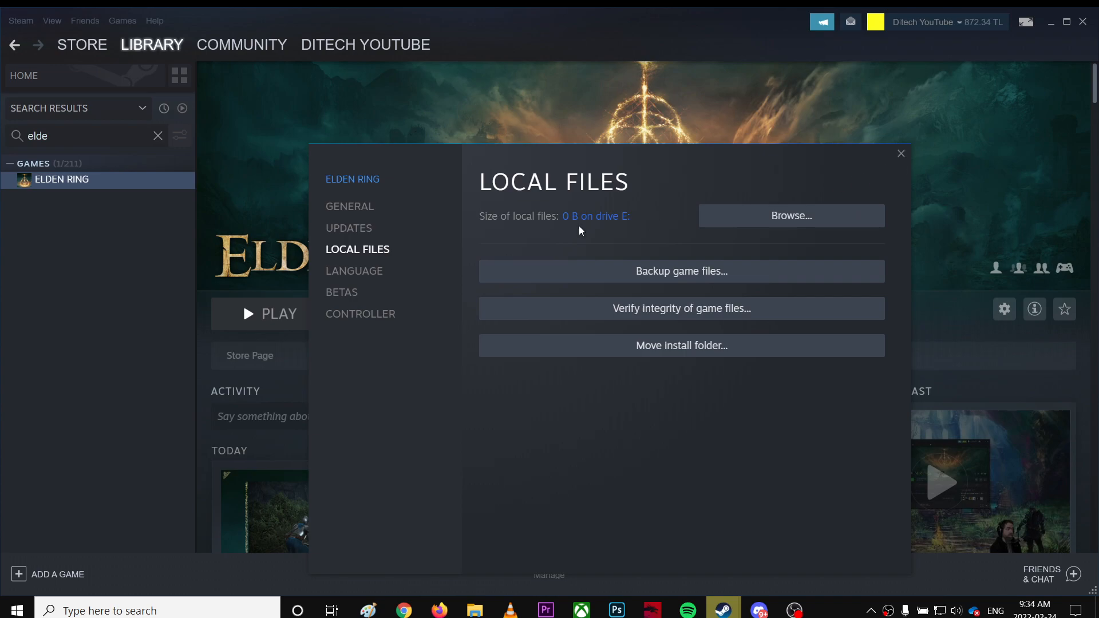
{"action": "left_click", "coordinate": [350, 206]}
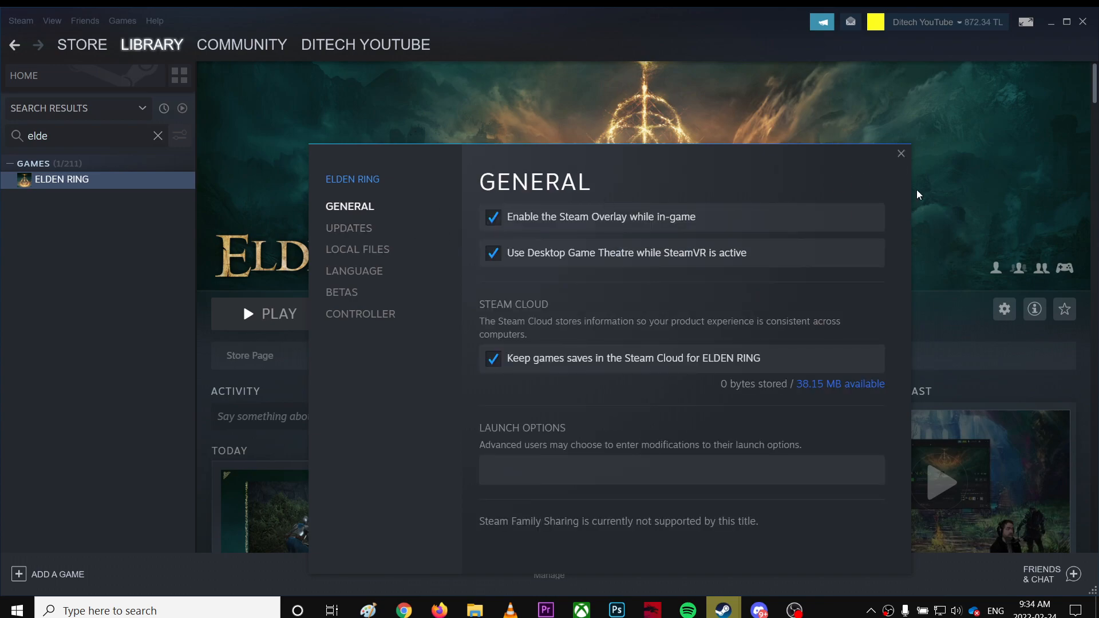
{"action": "left_click", "coordinate": [900, 154]}
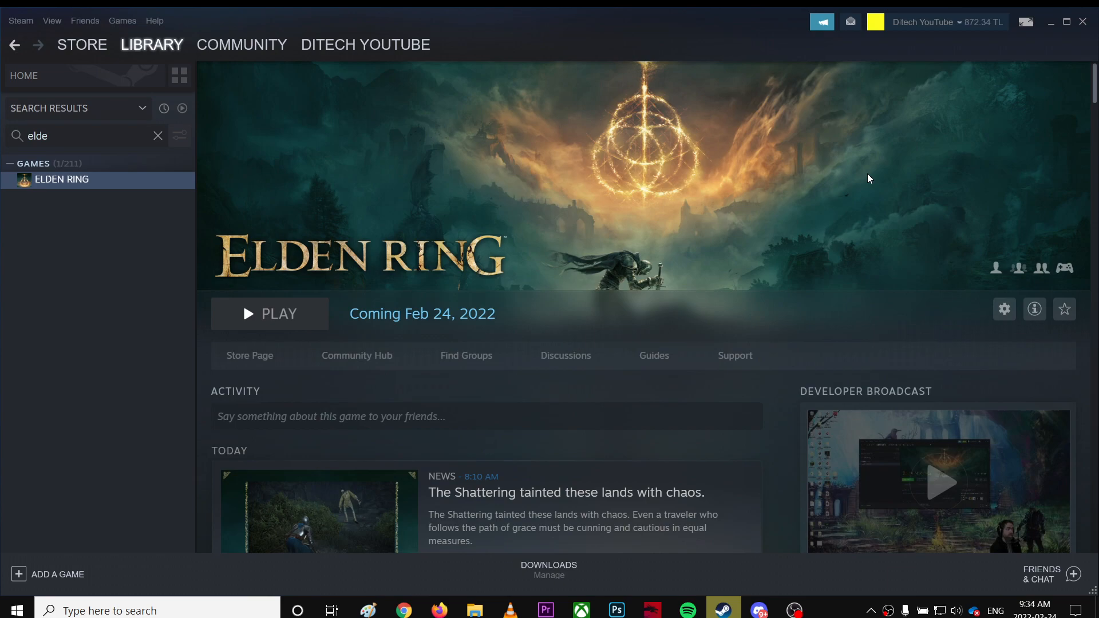
{"action": "mouse_move", "coordinate": [555, 422]}
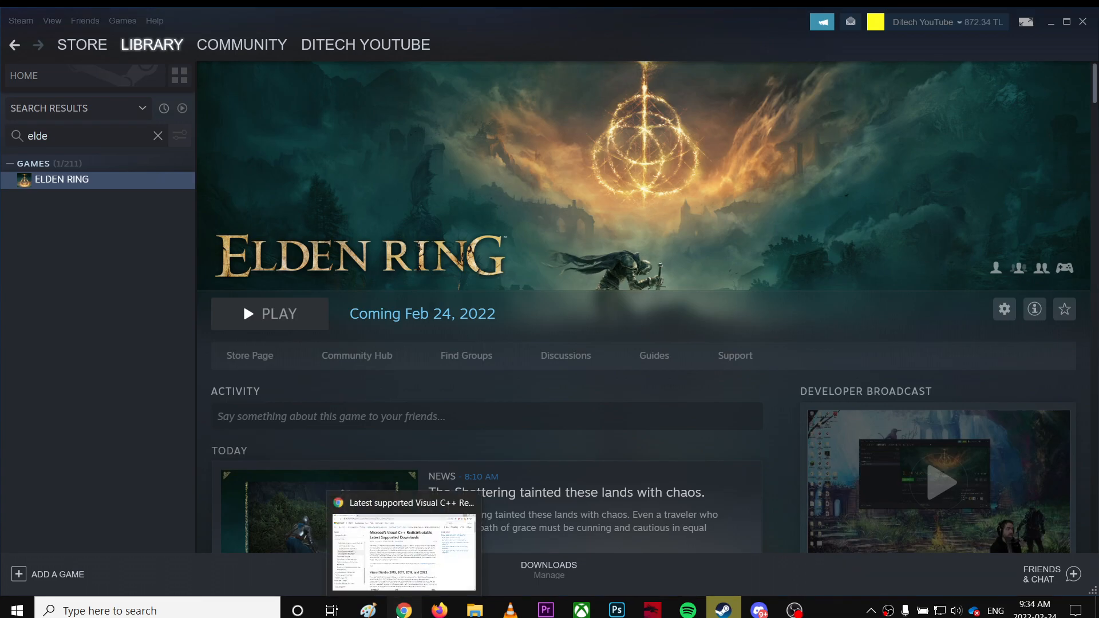
Step: Bring up the Visual C++ Redistributable downloads article and select its heading name and web address
{"action": "left_click", "coordinate": [404, 545]}
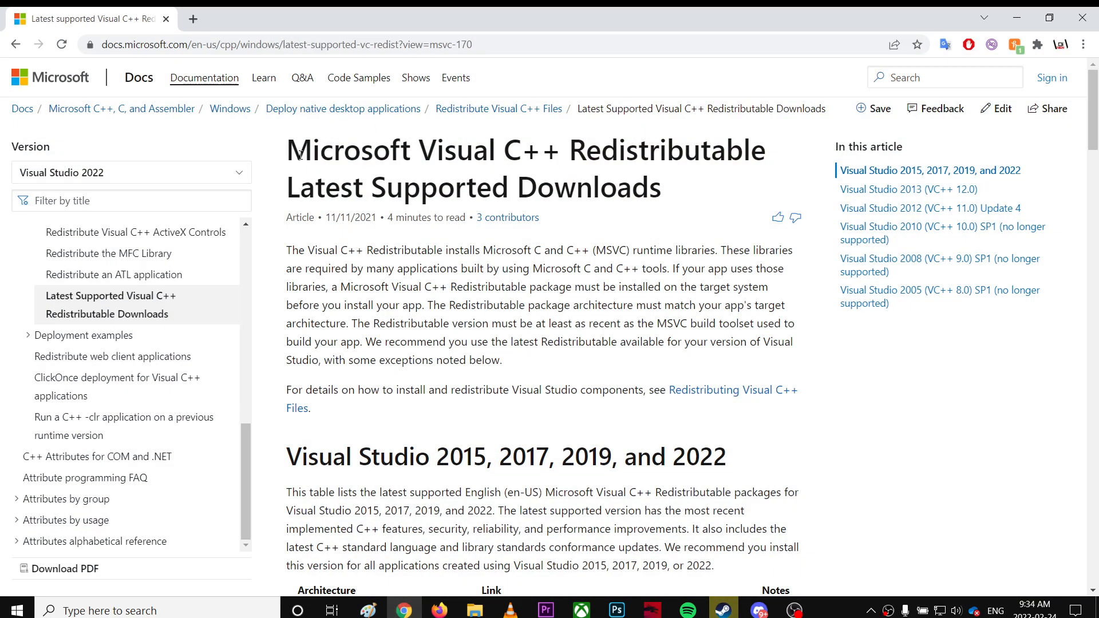
{"action": "left_click_drag", "start_coordinate": [295, 150], "coordinate": [596, 150]}
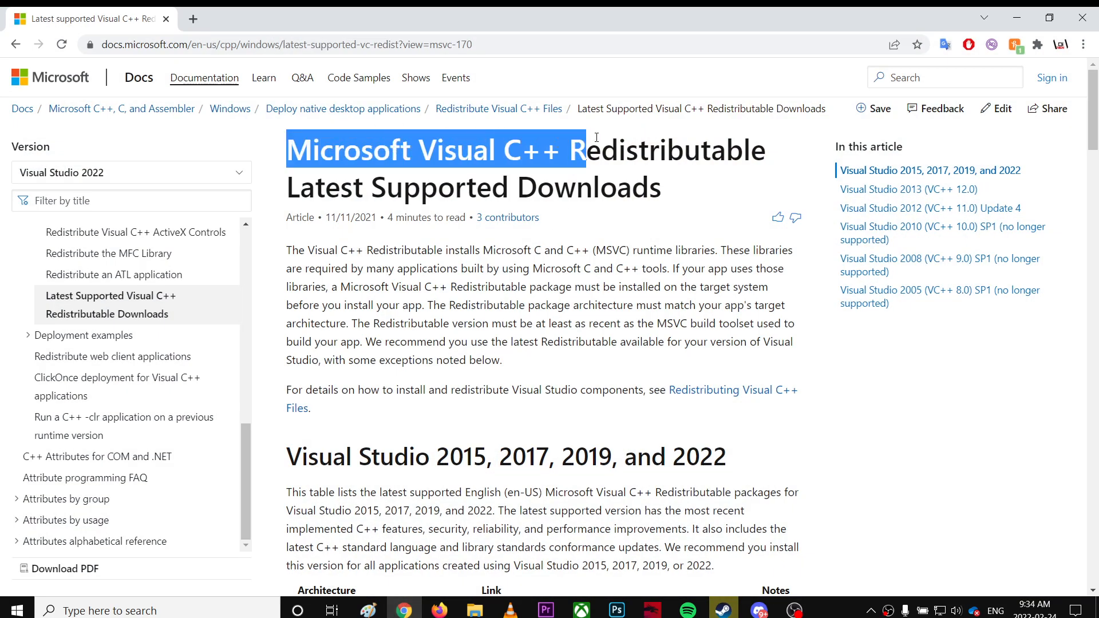
{"action": "left_click_drag", "start_coordinate": [596, 136], "coordinate": [764, 150]}
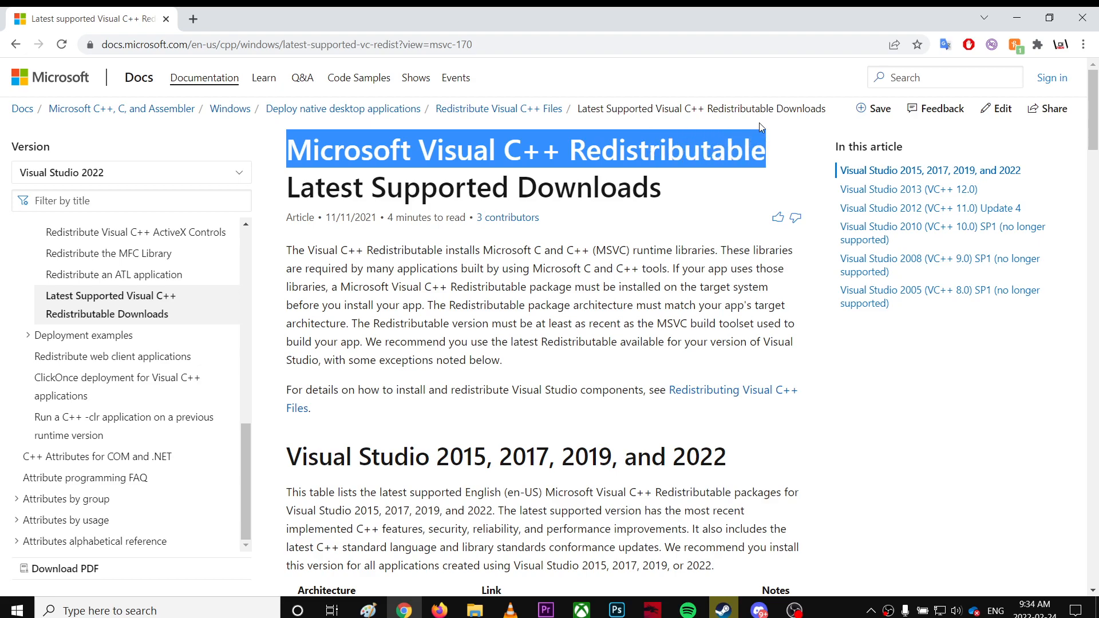
{"action": "left_click", "coordinate": [256, 45]}
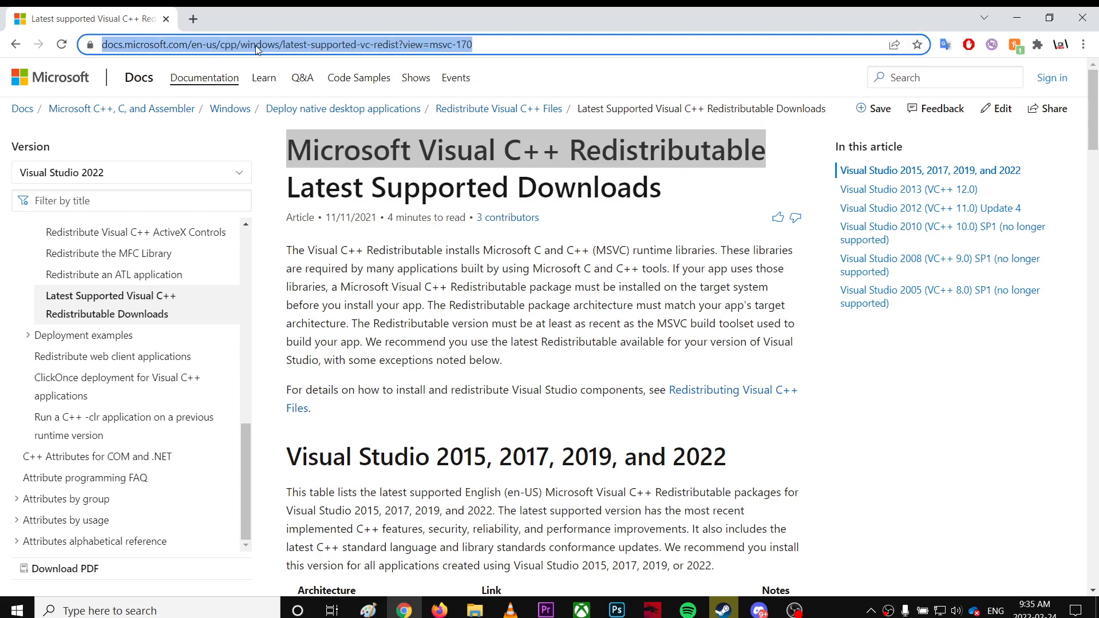
{"action": "mouse_move", "coordinate": [680, 151]}
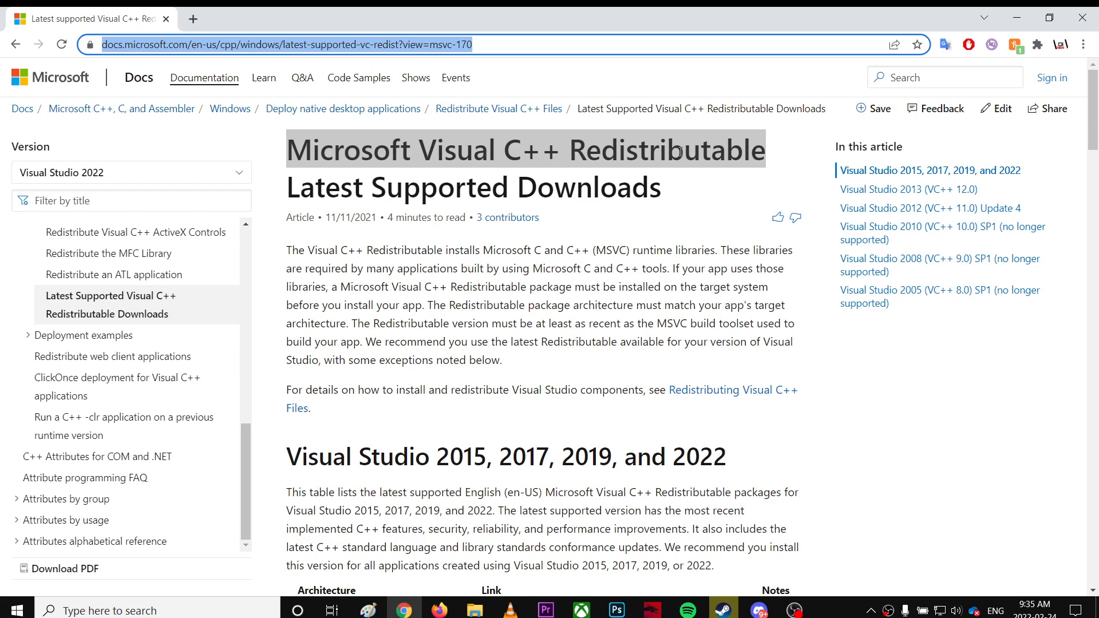
Step: Scroll to the download links table, then reopen the same downloads article from the Google results in a second tab
{"action": "scroll", "scroll_direction": "down", "scroll_amount": 3}
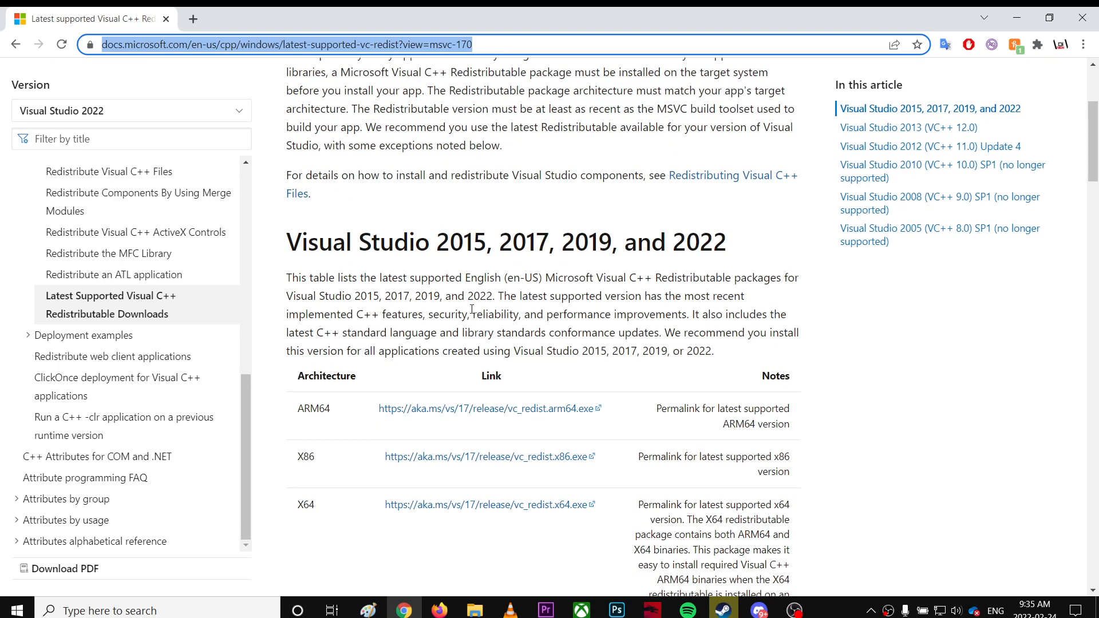
{"action": "scroll", "scroll_direction": "down", "scroll_amount": 3}
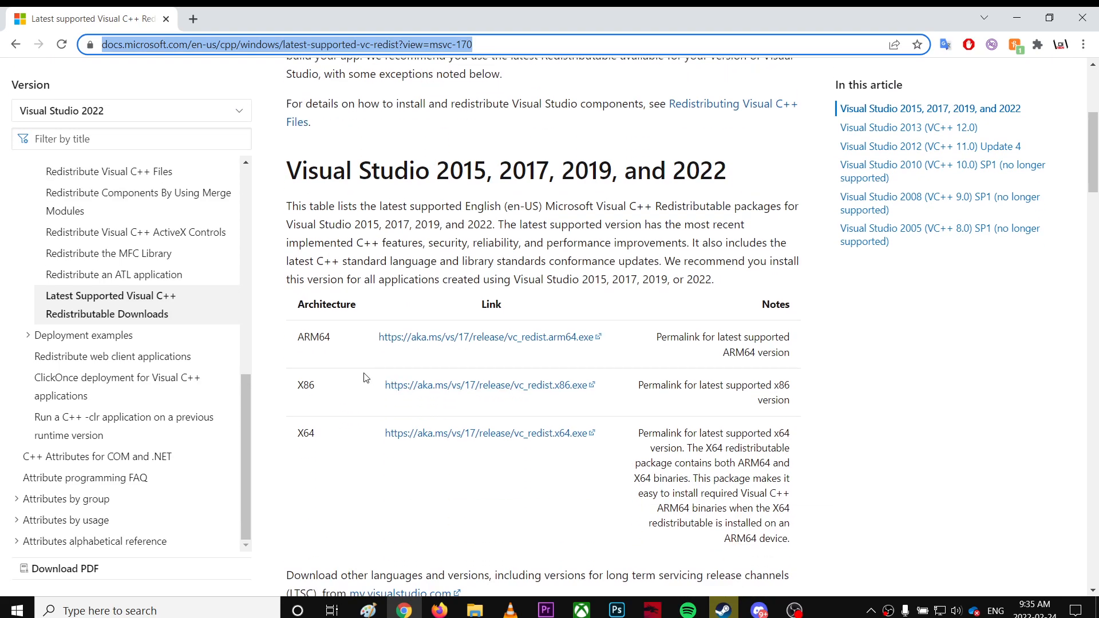
{"action": "mouse_move", "coordinate": [419, 446]}
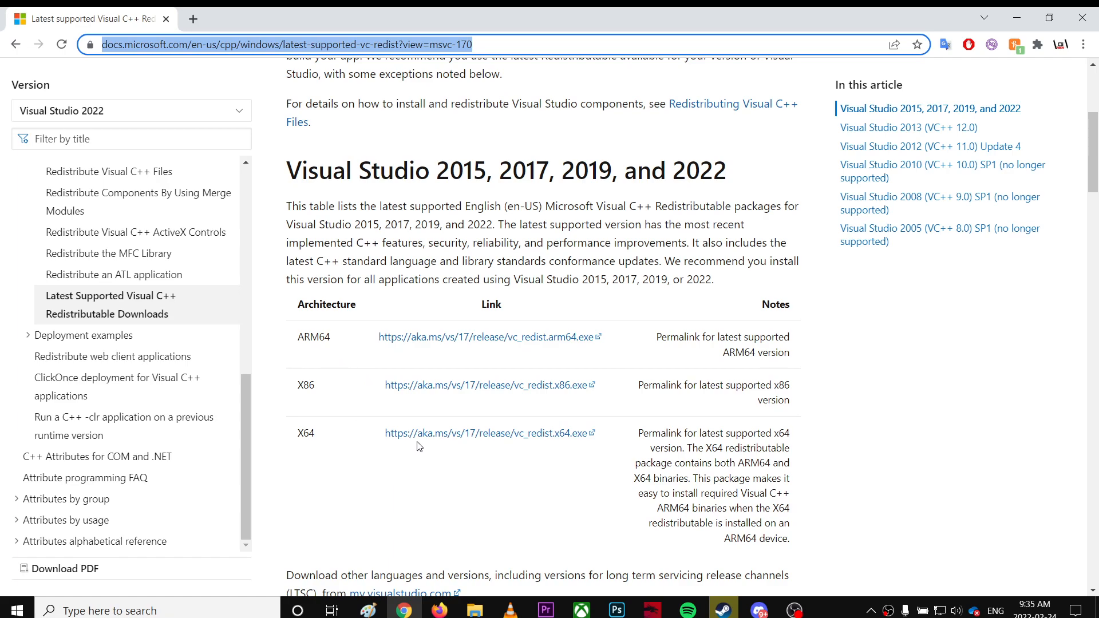
{"action": "mouse_move", "coordinate": [393, 424]}
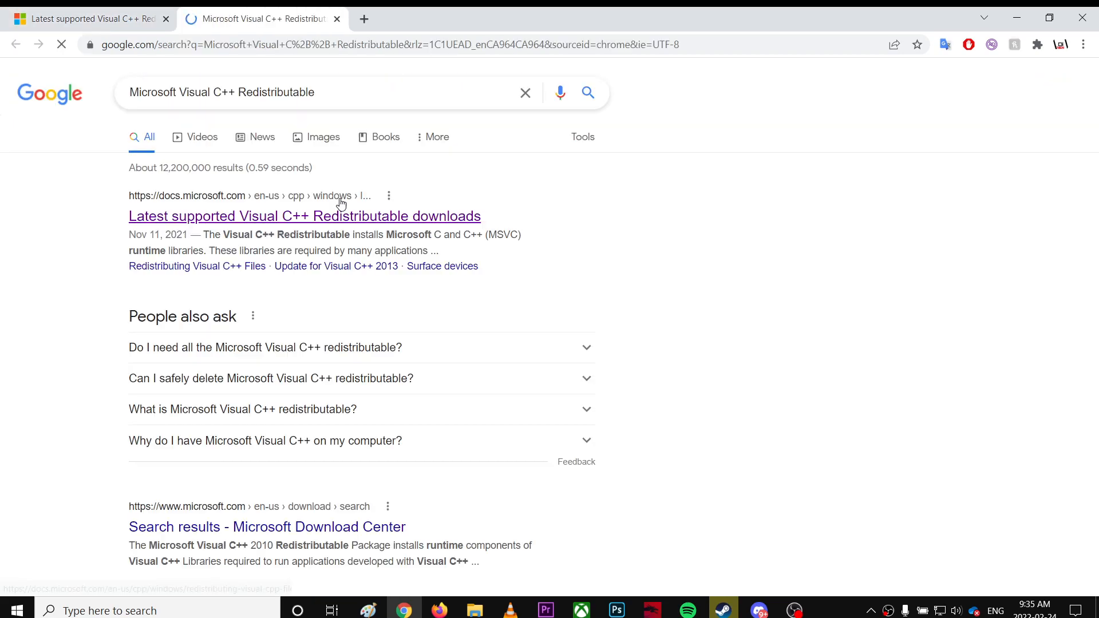
{"action": "left_click", "coordinate": [304, 215]}
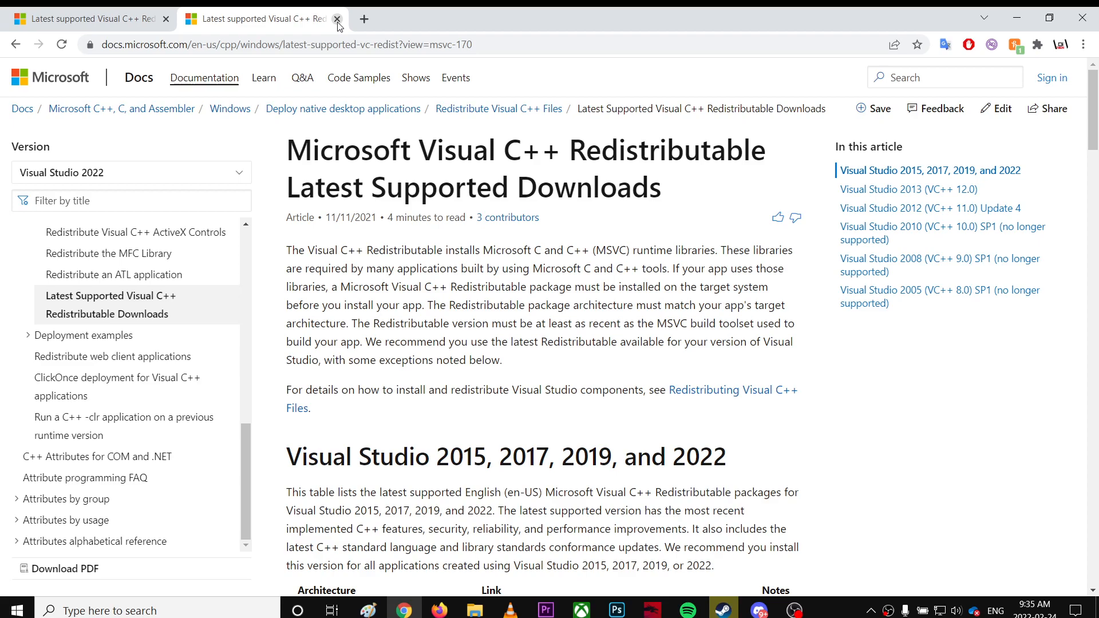
{"action": "mouse_move", "coordinate": [338, 23]}
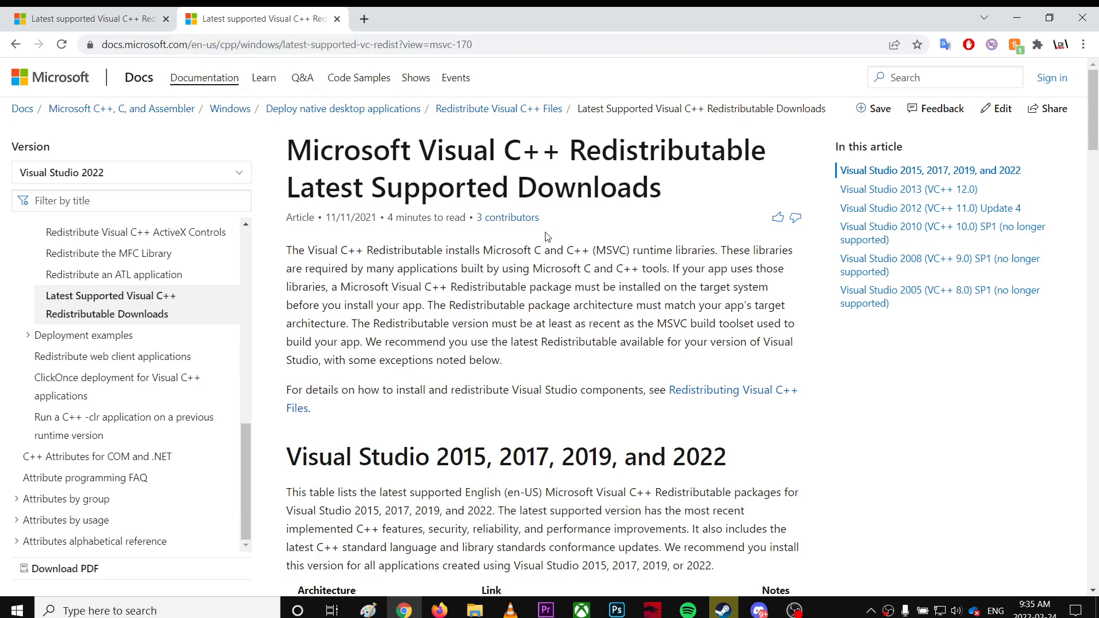
{"action": "mouse_move", "coordinate": [547, 236]}
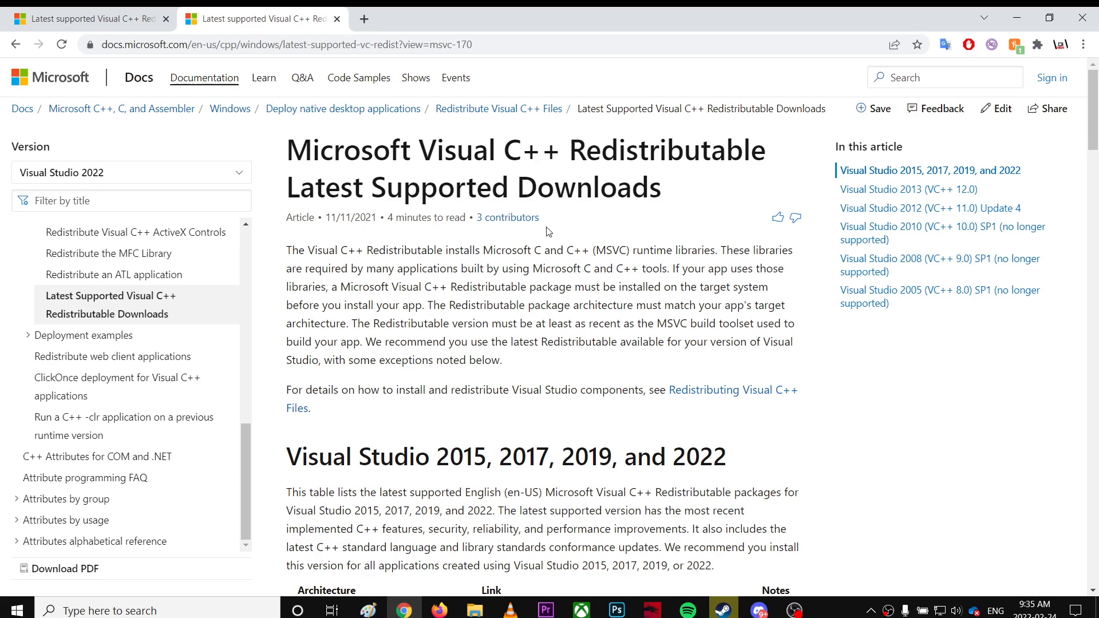
{"action": "mouse_move", "coordinate": [845, 486]}
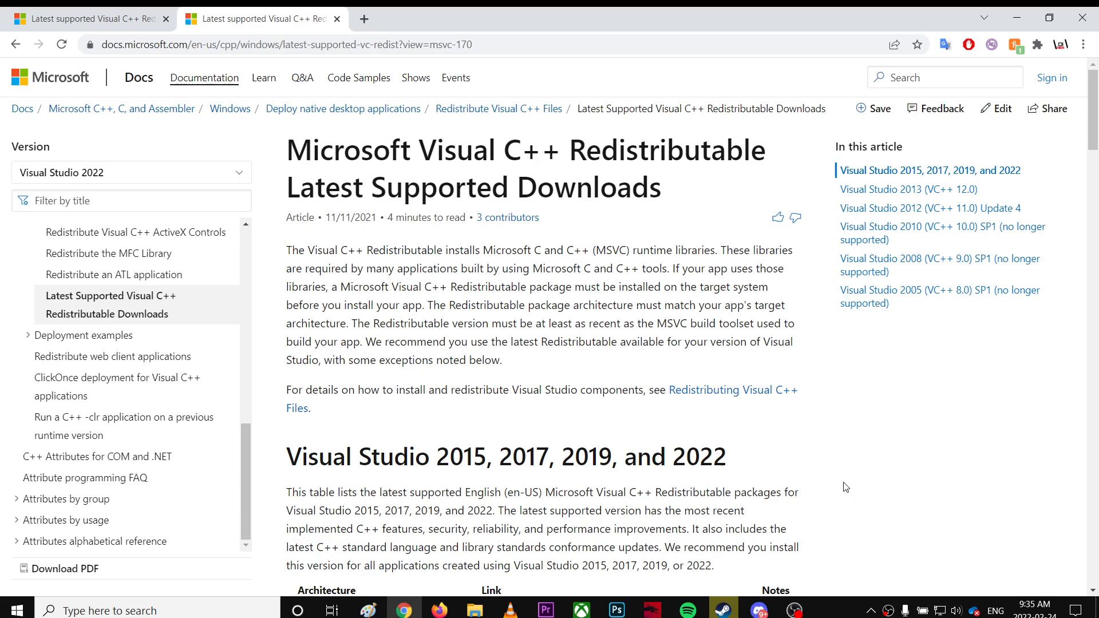